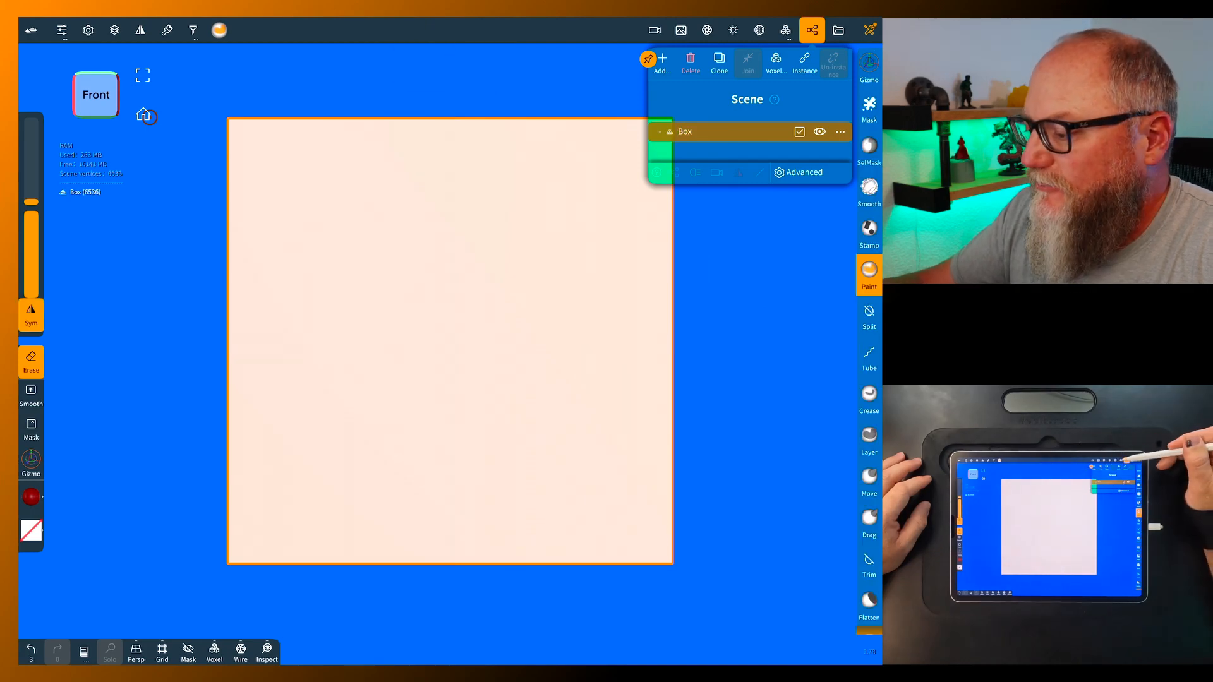
Step: Voxel-remesh the box with Resolution raised from 307 to about 549, reaching 1.80M
left_click(784, 30)
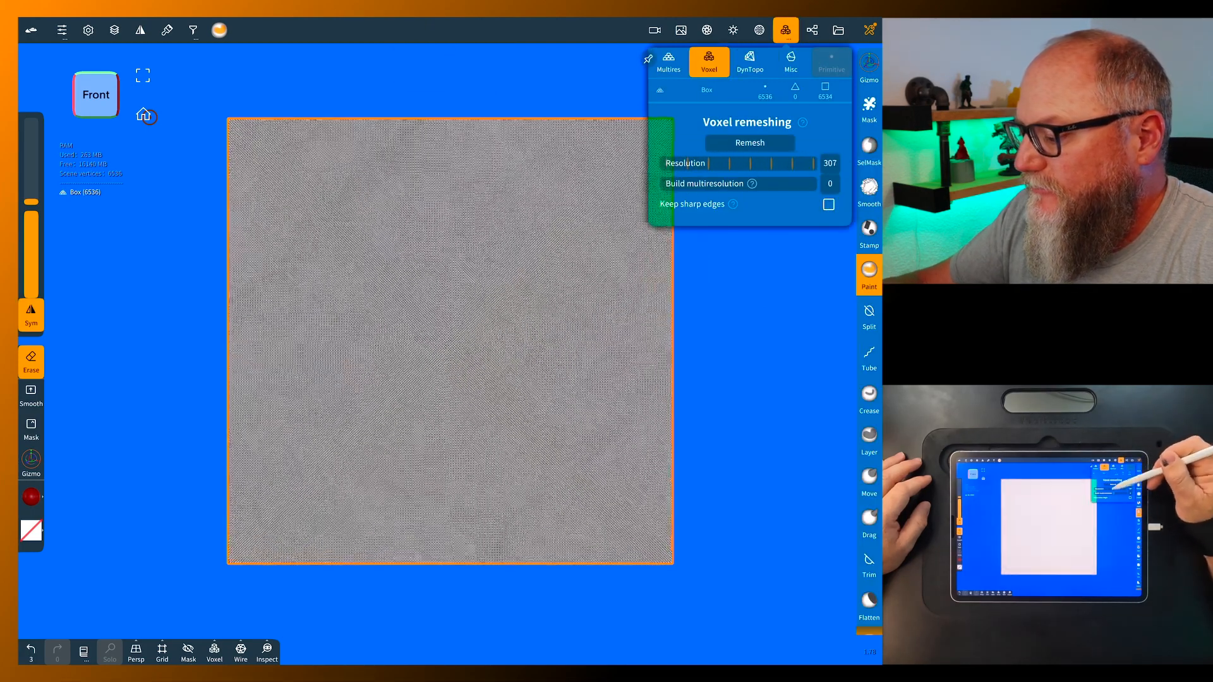
left_click_drag(743, 163, 789, 163)
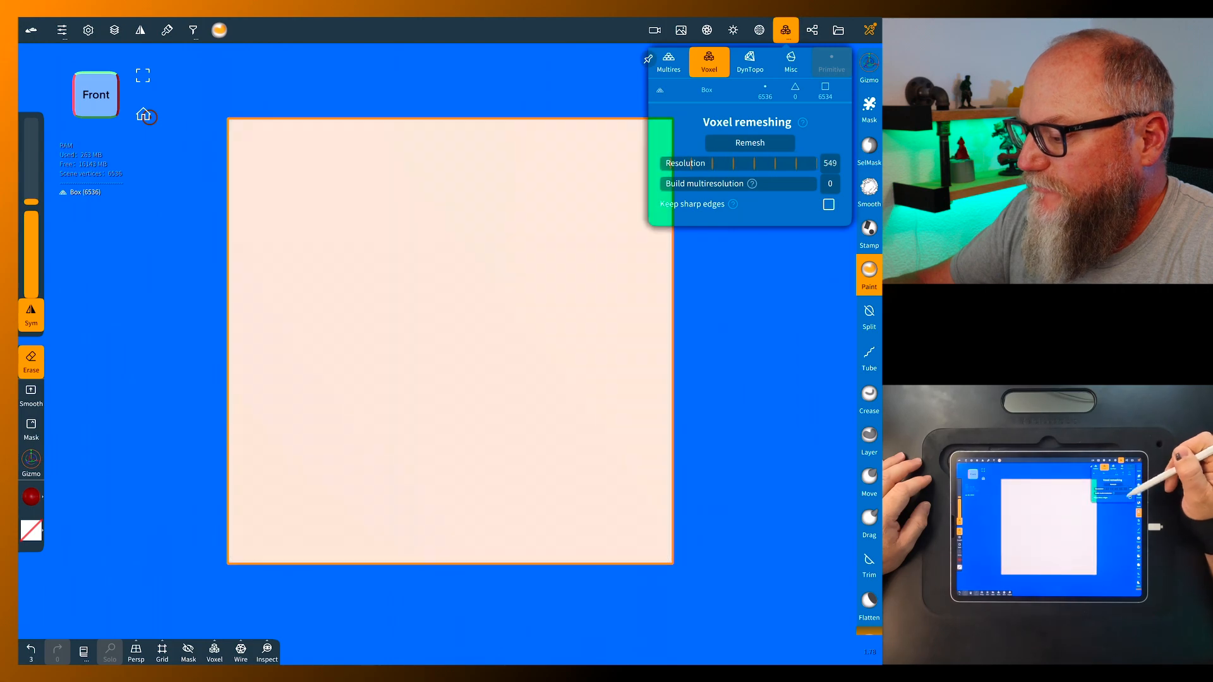
left_click(749, 142)
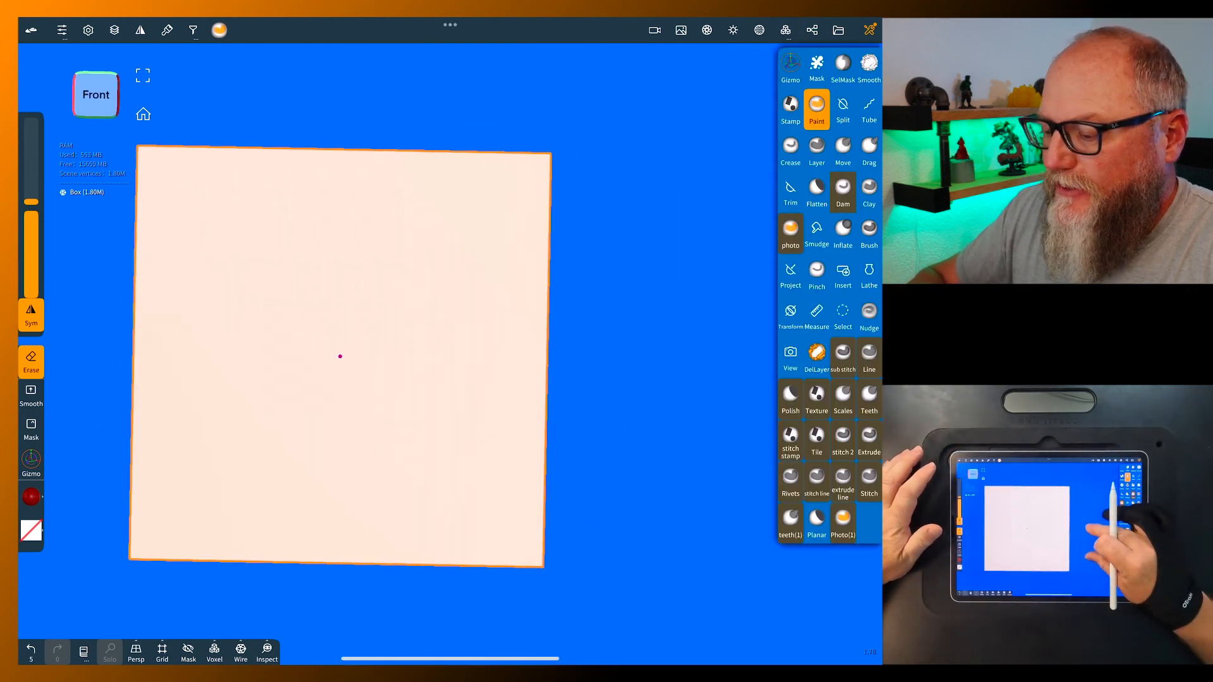
Step: Clone the box and voxel-merge both copies at resolution 560 with Keep sharp edges on
left_click(811, 29)
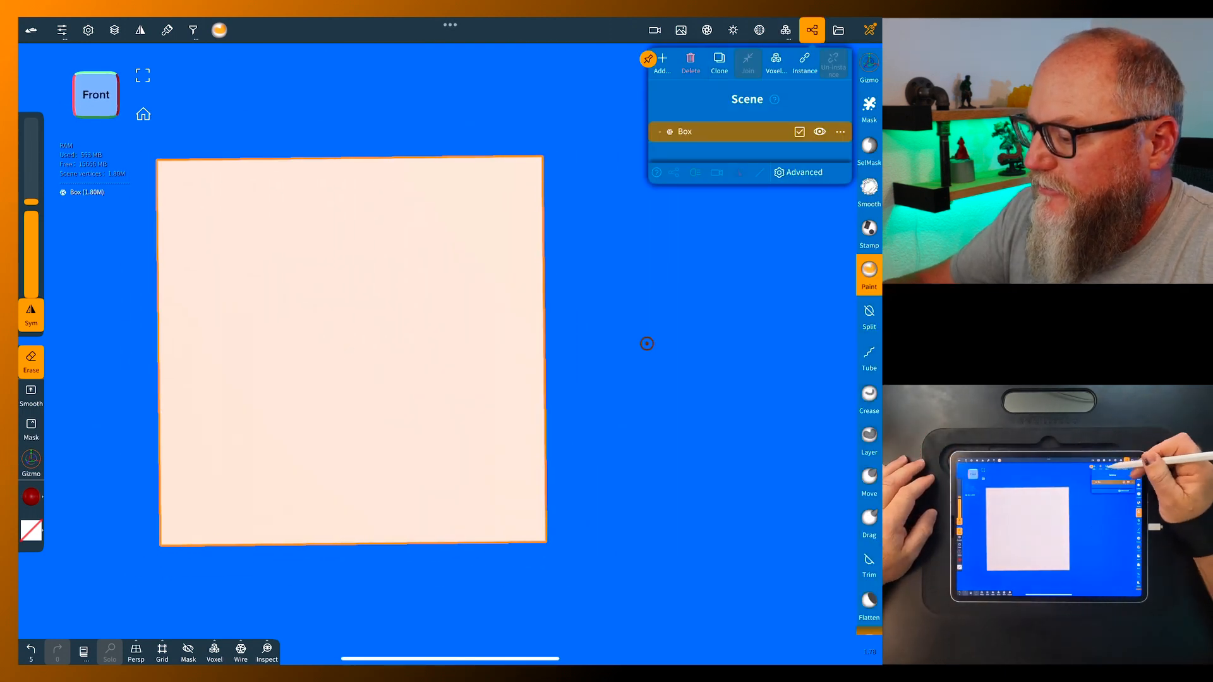
left_click(663, 60)
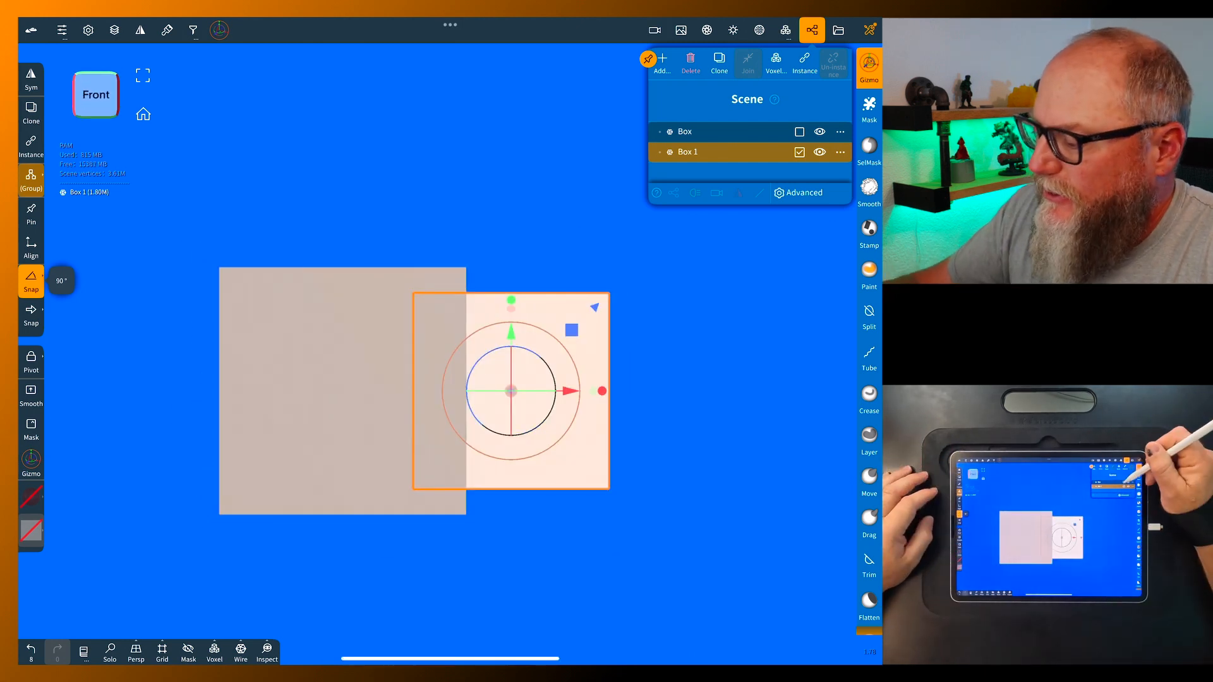
left_click(775, 61)
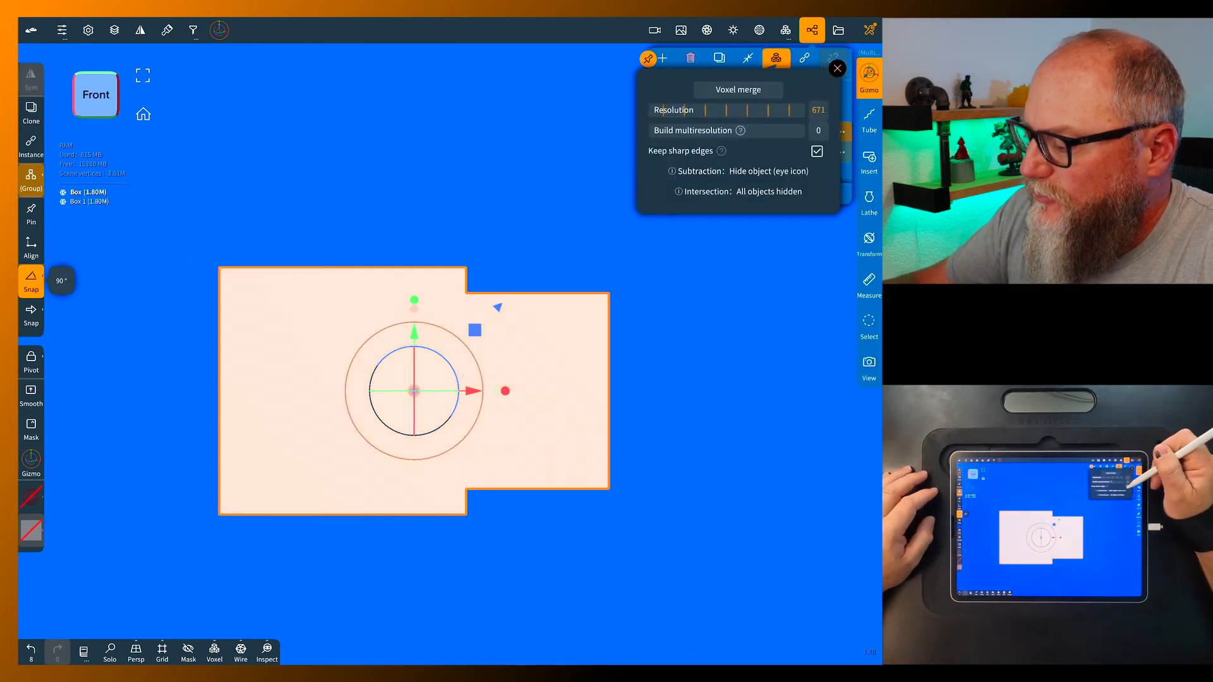
left_click_drag(773, 110, 743, 110)
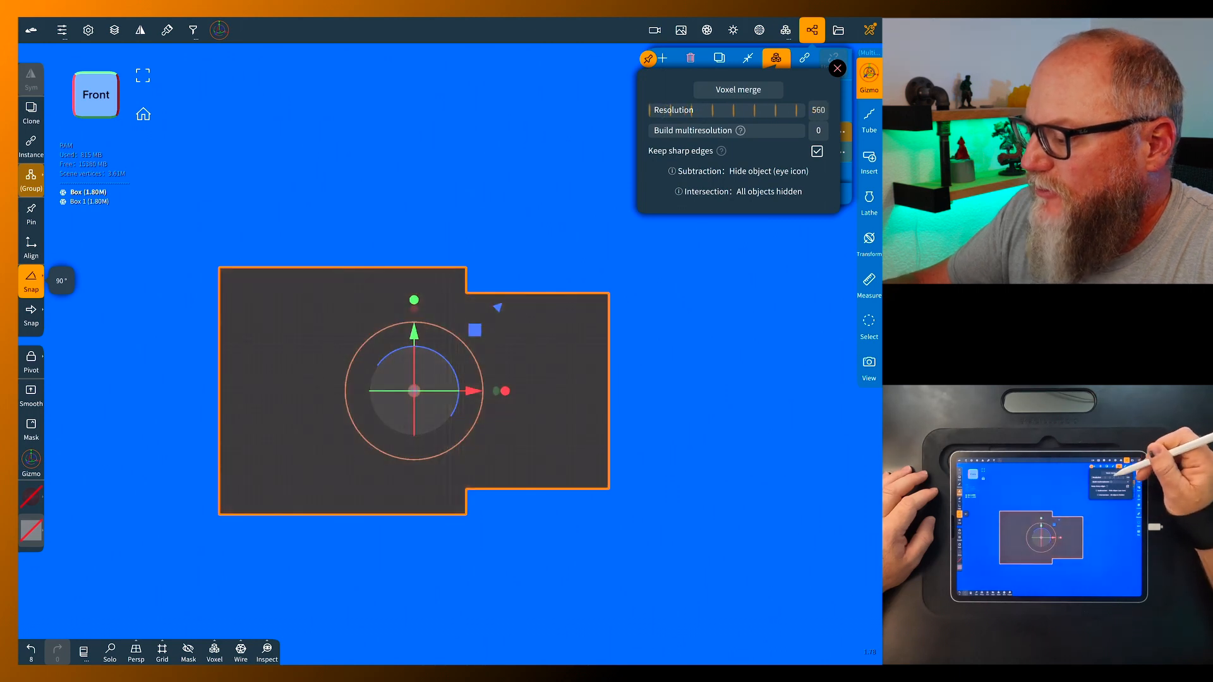
left_click(738, 90)
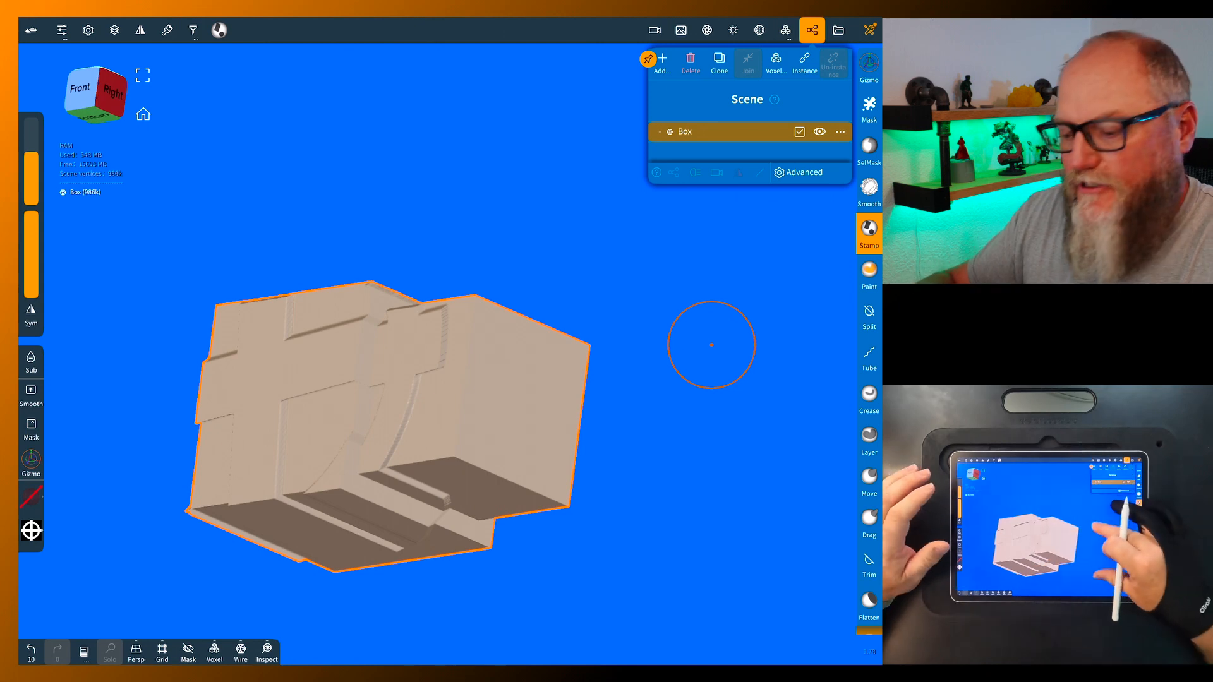
left_click(79, 89)
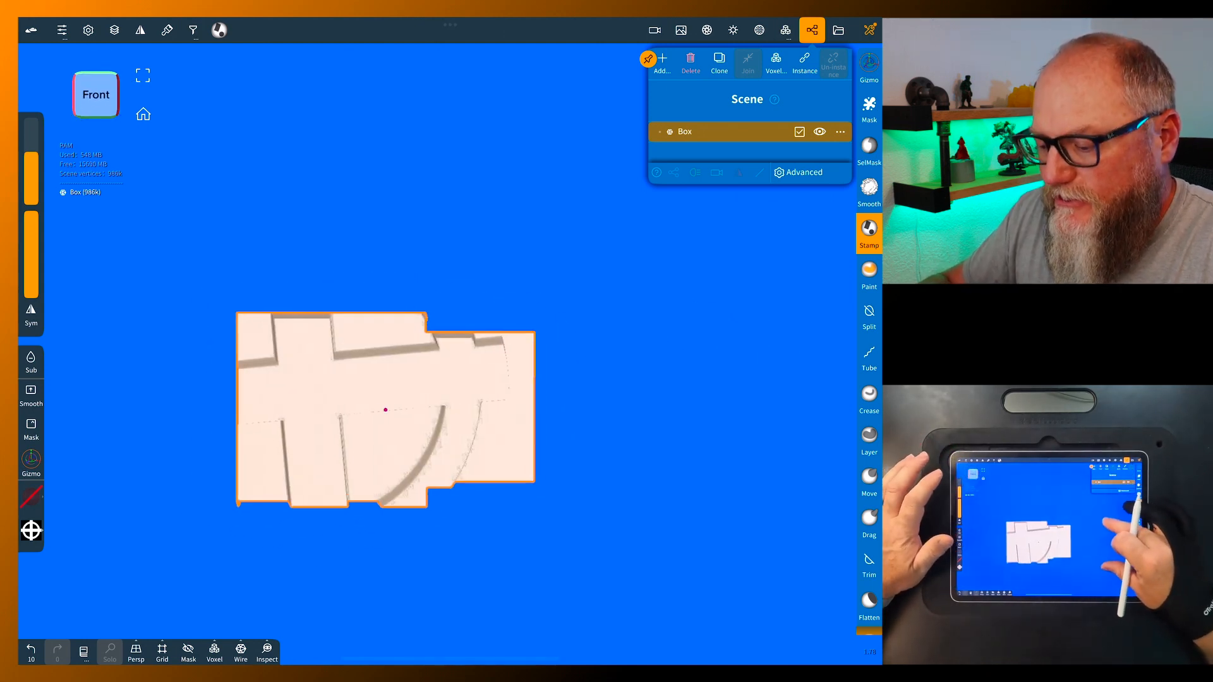
key("ctrl+z")
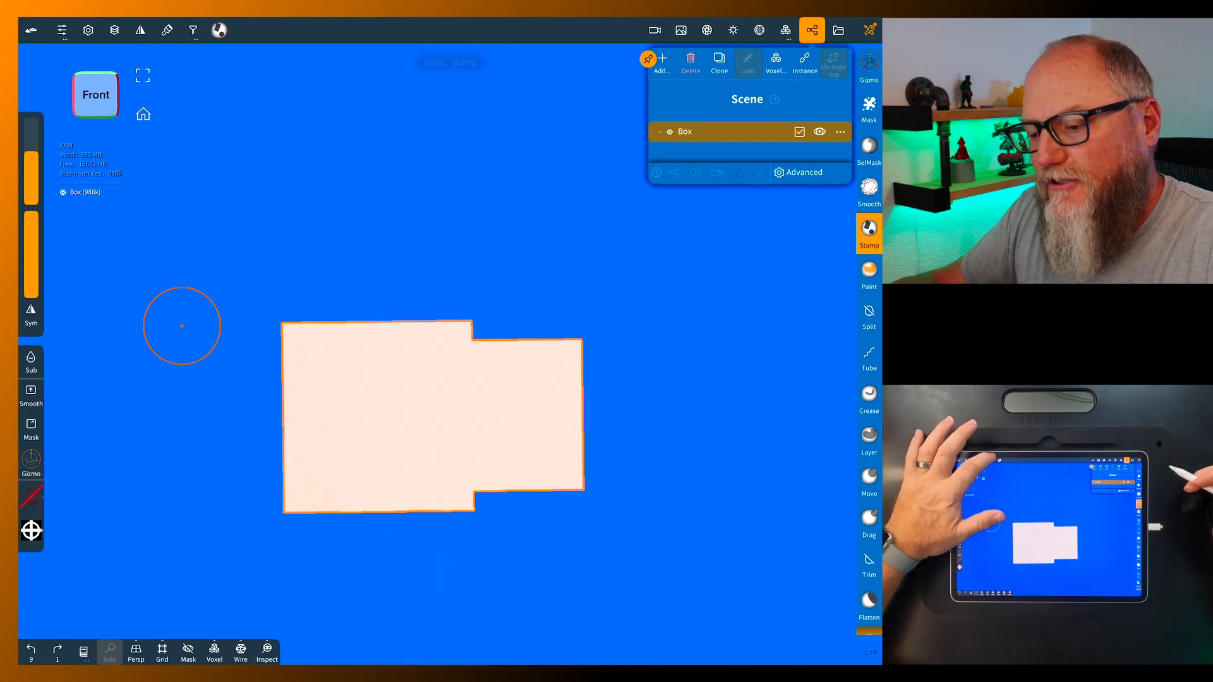
left_click(191, 29)
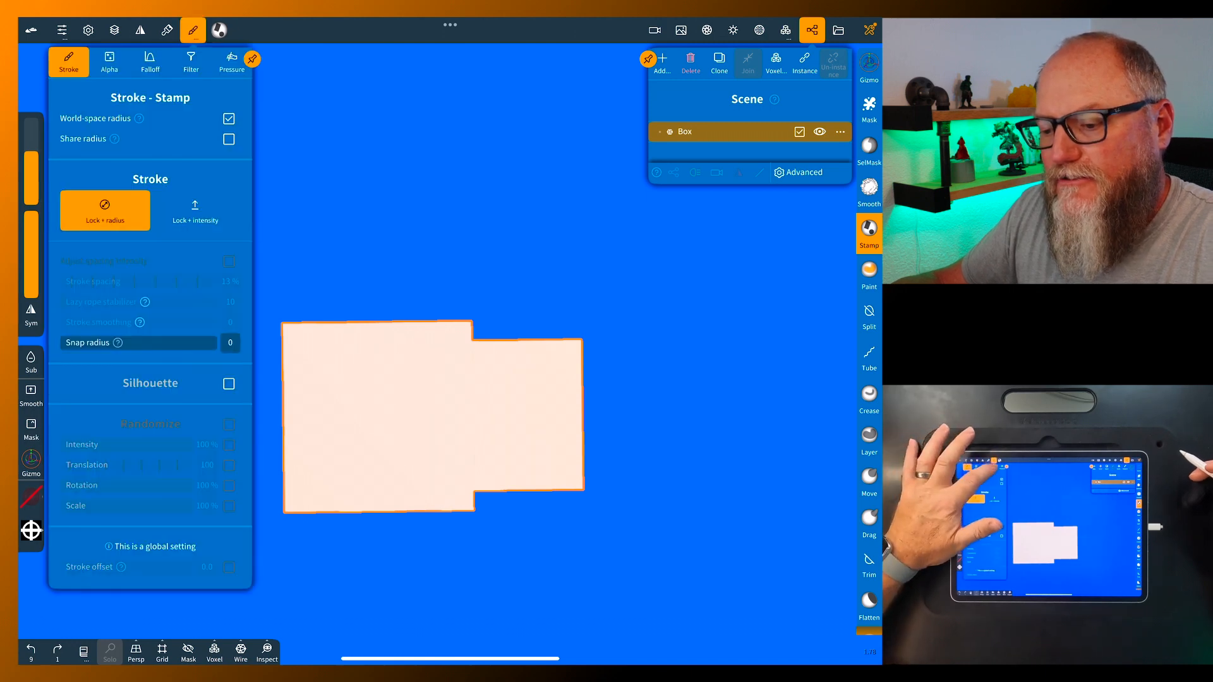
left_click(191, 63)
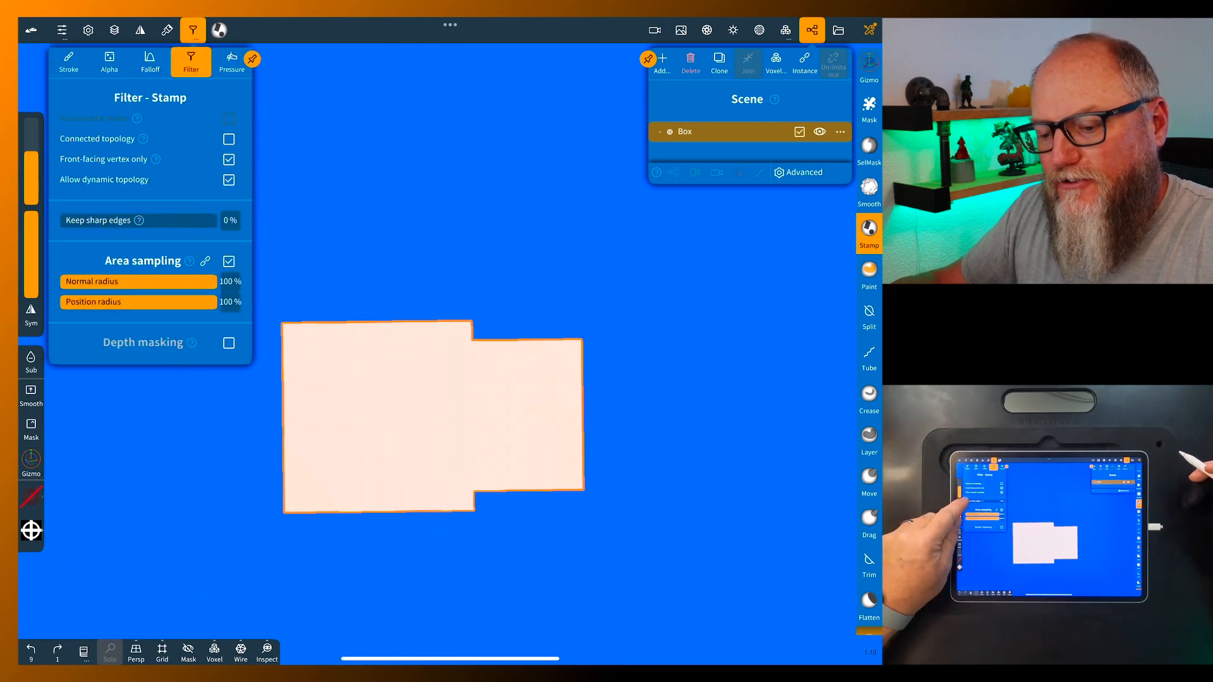
left_click_drag(85, 220, 224, 220)
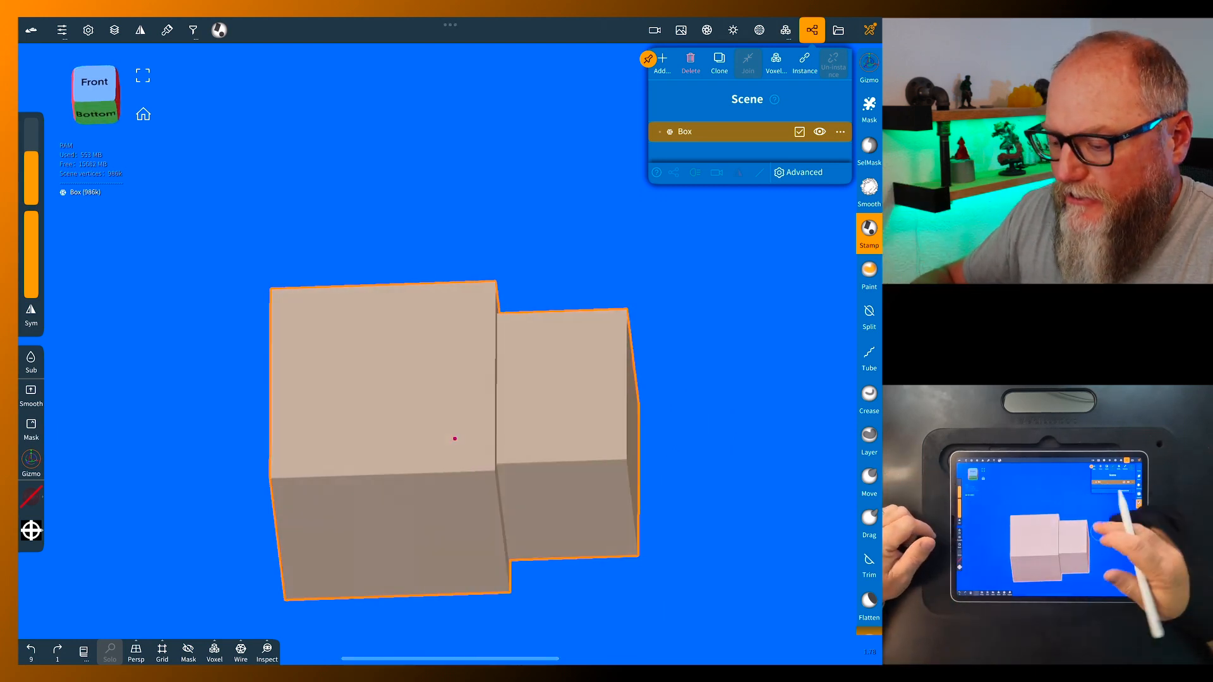
left_click(370, 434)
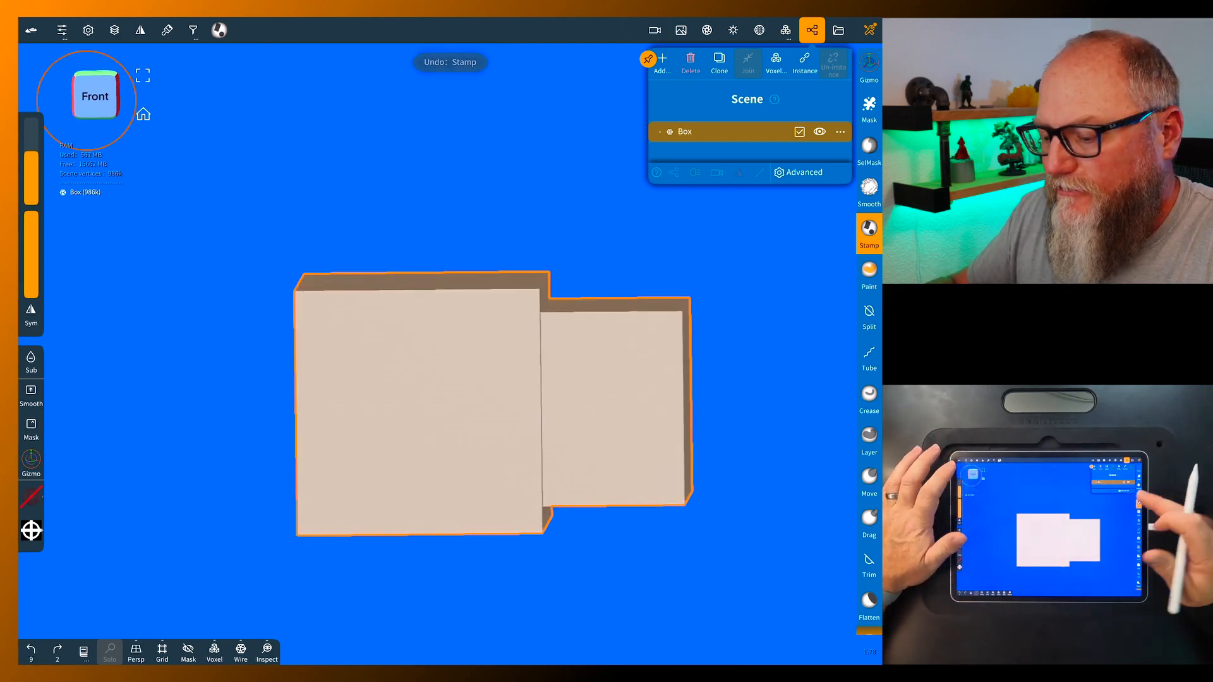
left_click(422, 395)
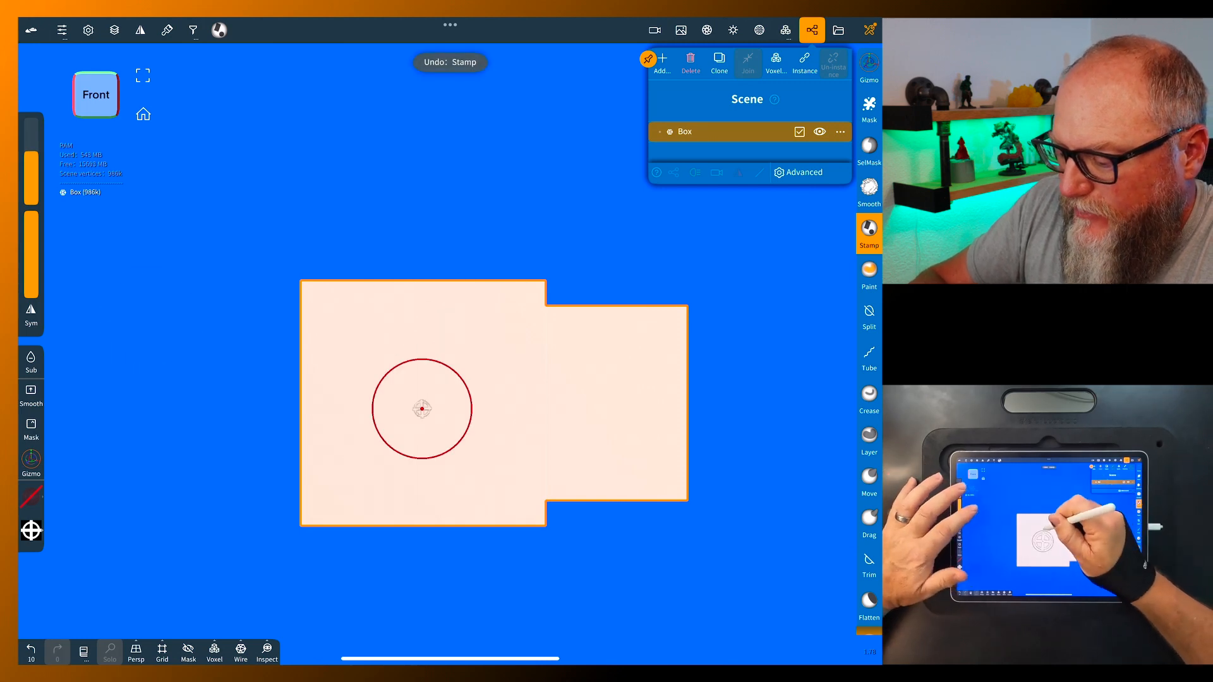
left_click(422, 408)
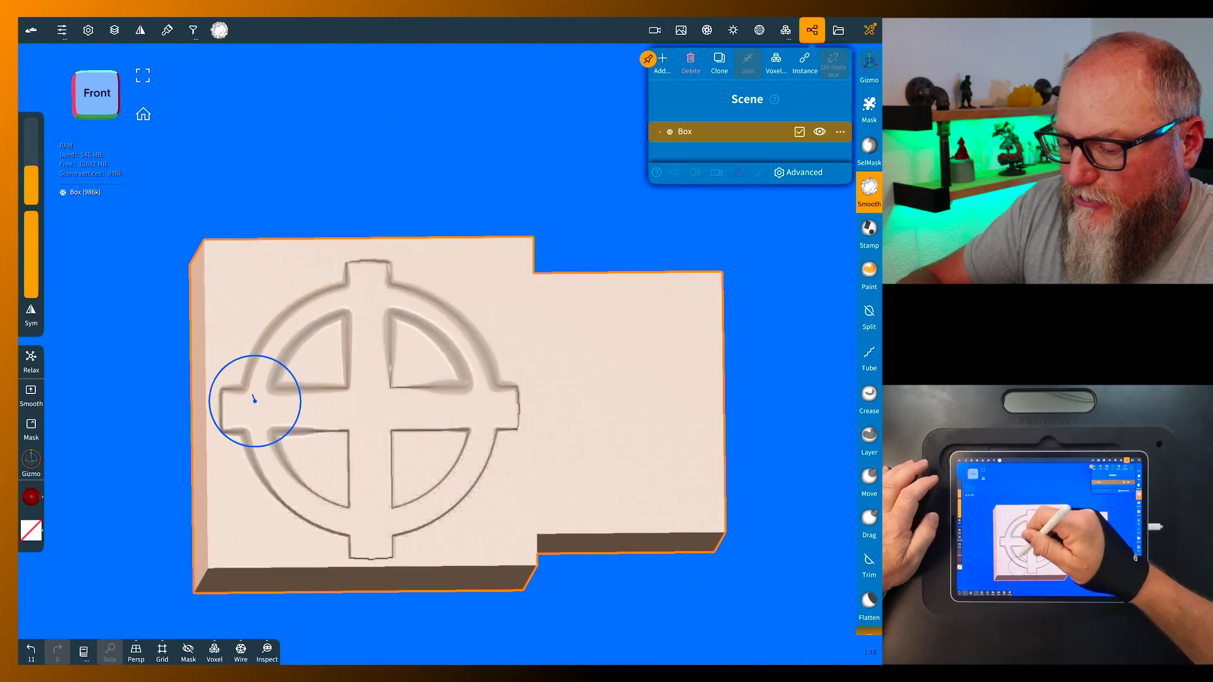
Step: Smooth the cross-circle emblem's rough edge and review the Smooth brush's Filter and Alpha options
left_click_drag(255, 401, 483, 406)
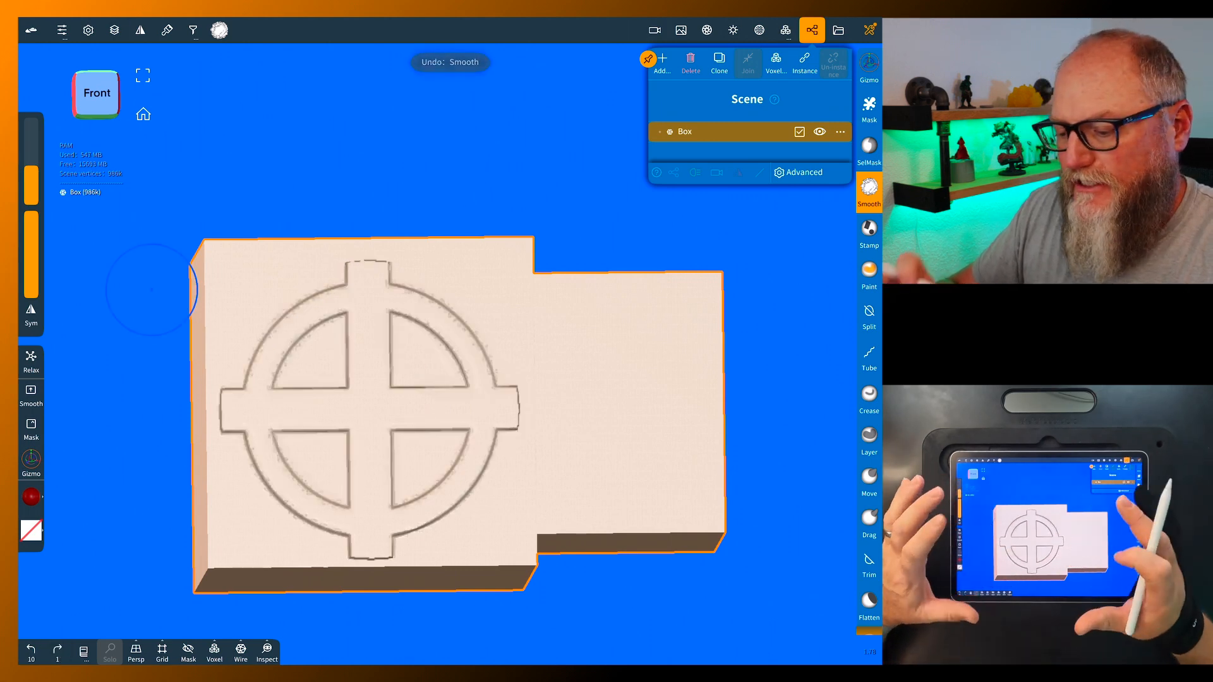
left_click(192, 30)
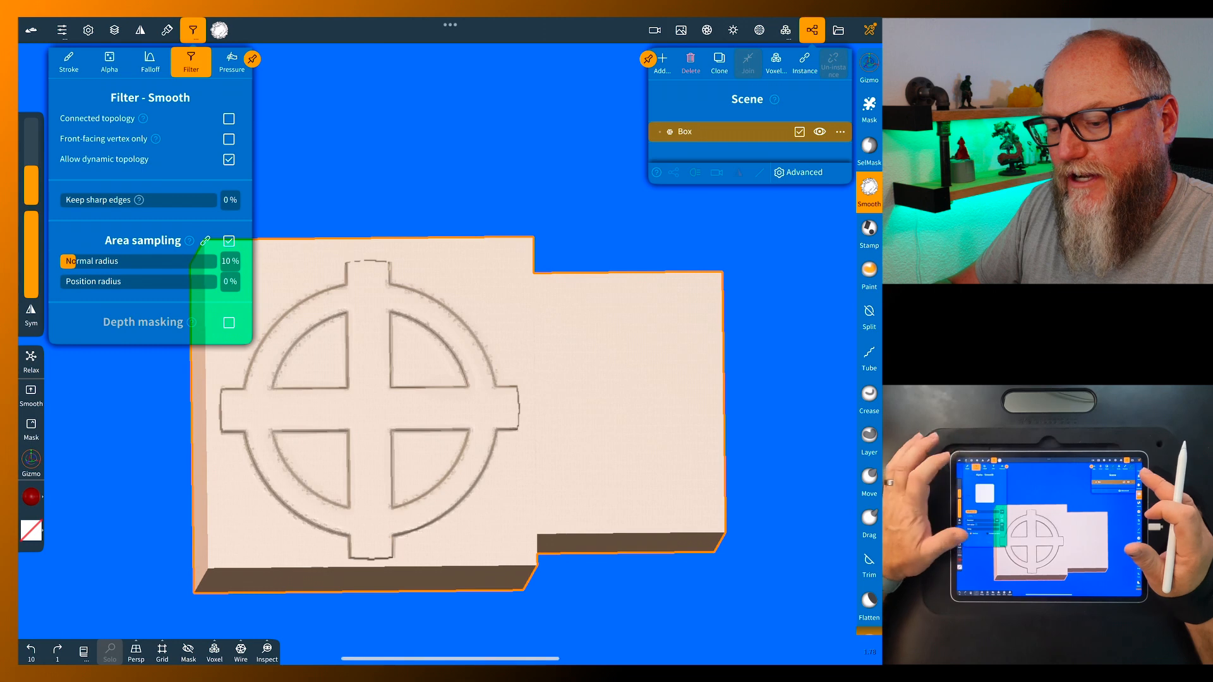
left_click(107, 62)
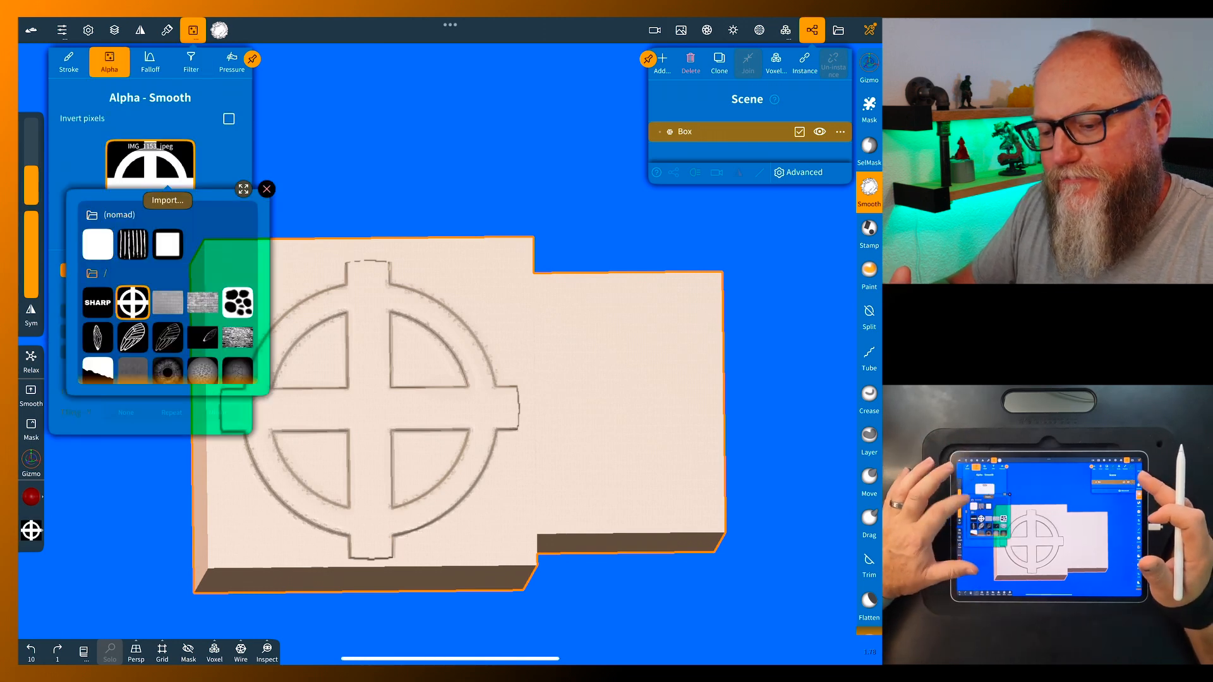
left_click(267, 189)
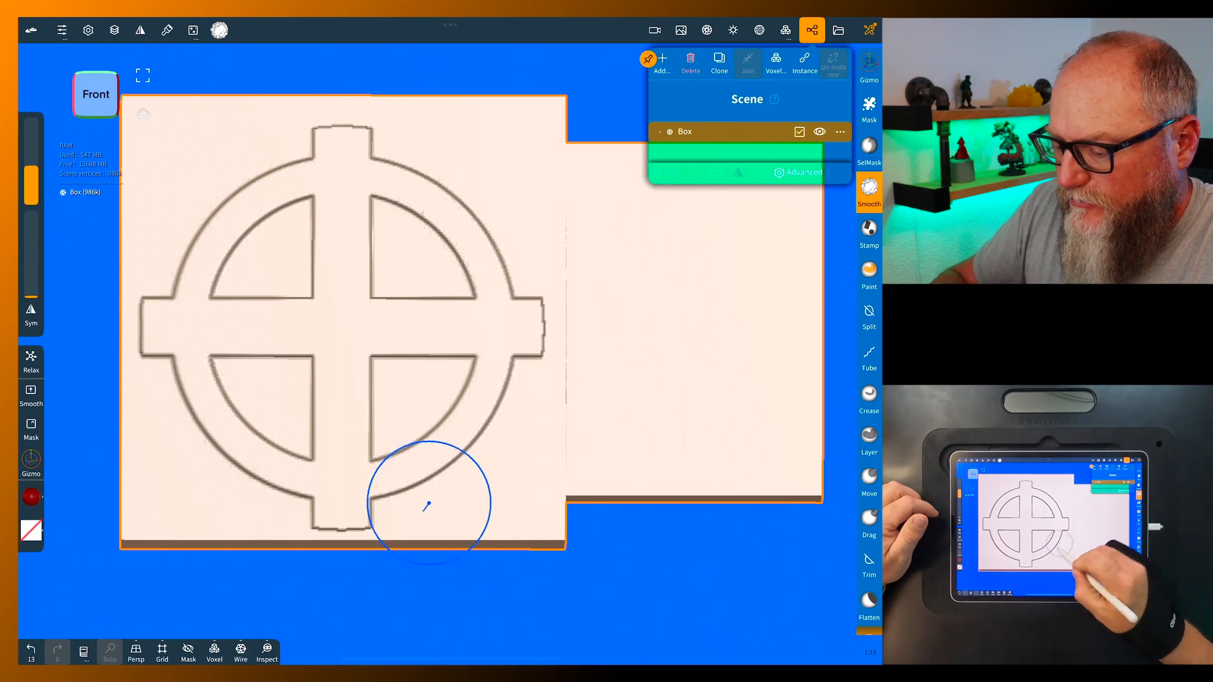
mouse_move(527, 326)
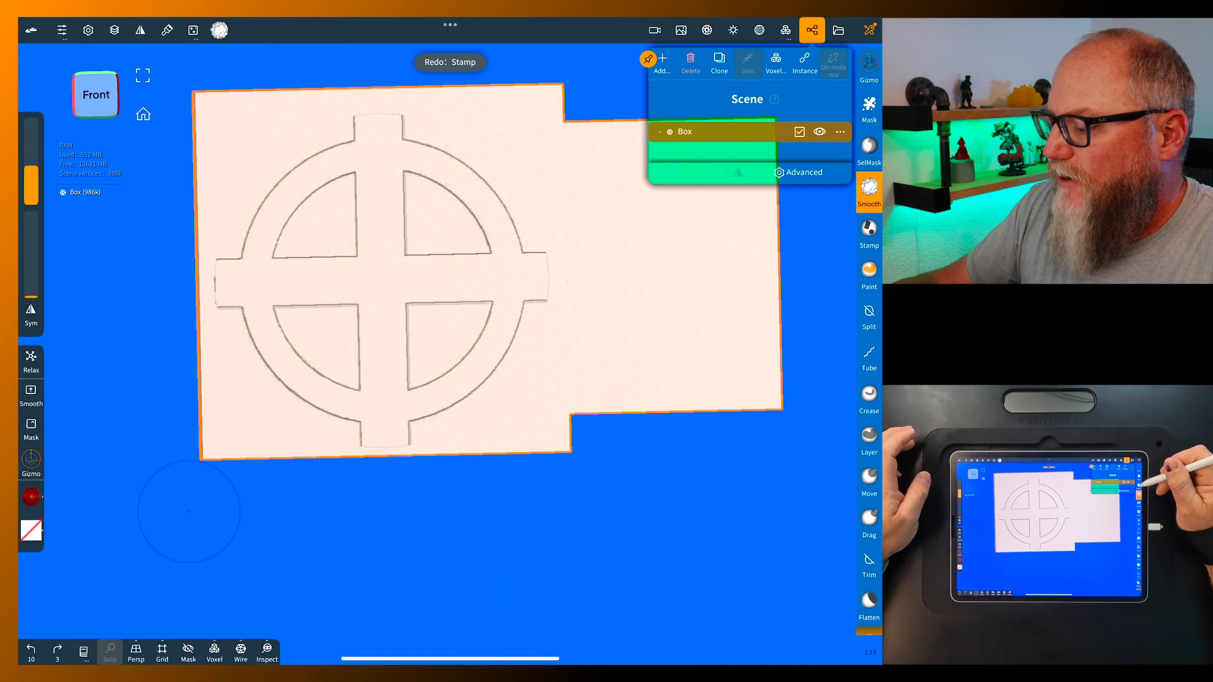
Step: Set the Smooth brush alpha to none and Keep sharp edges to 100%
left_click(192, 30)
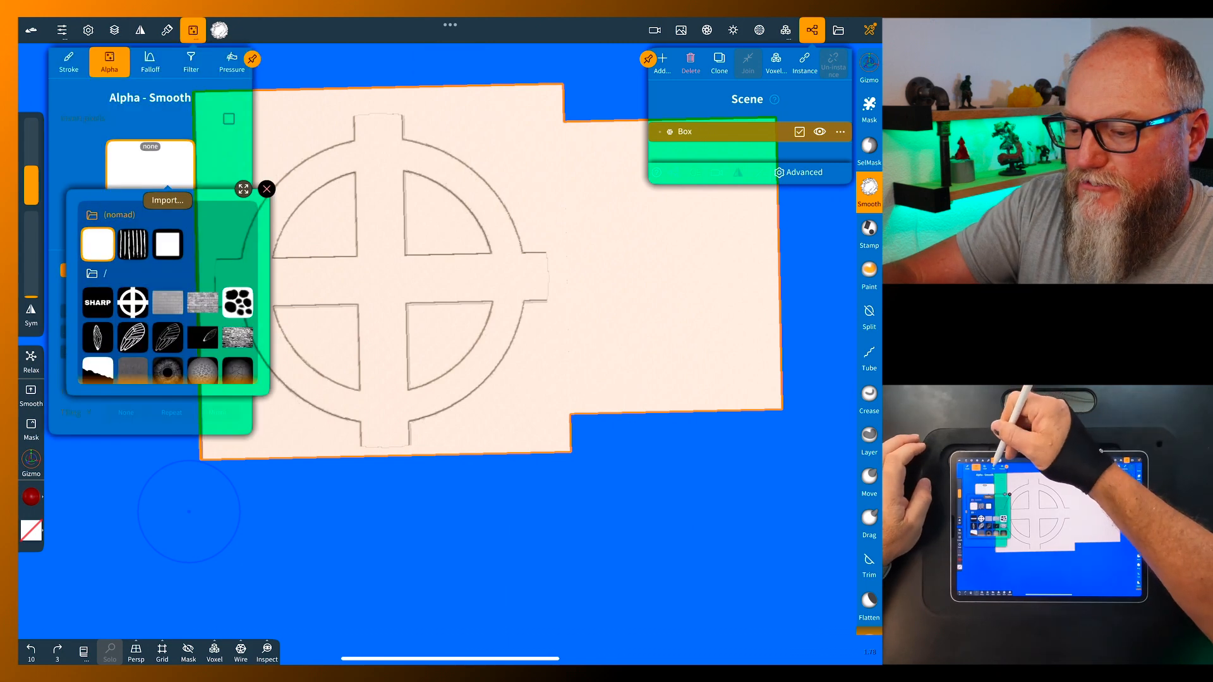
left_click(192, 63)
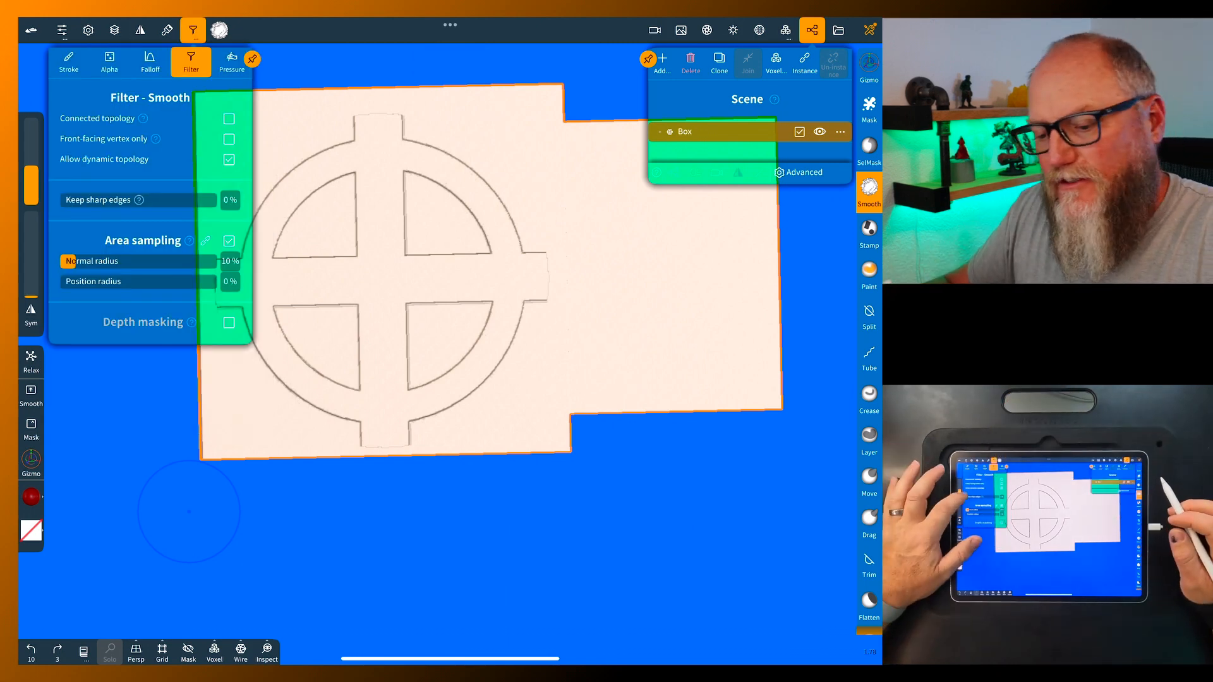
left_click_drag(70, 199, 228, 200)
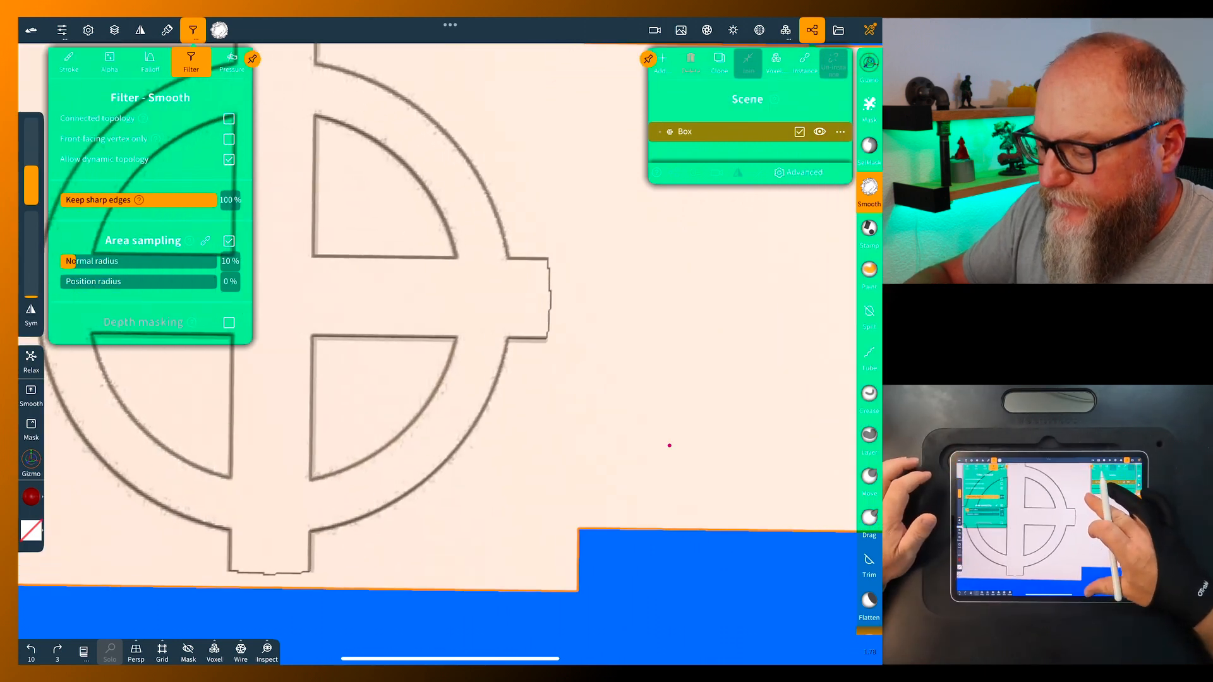
Step: Brush Smooth over the emblem's centre and upper right arc edge
left_click_drag(487, 386, 495, 394)
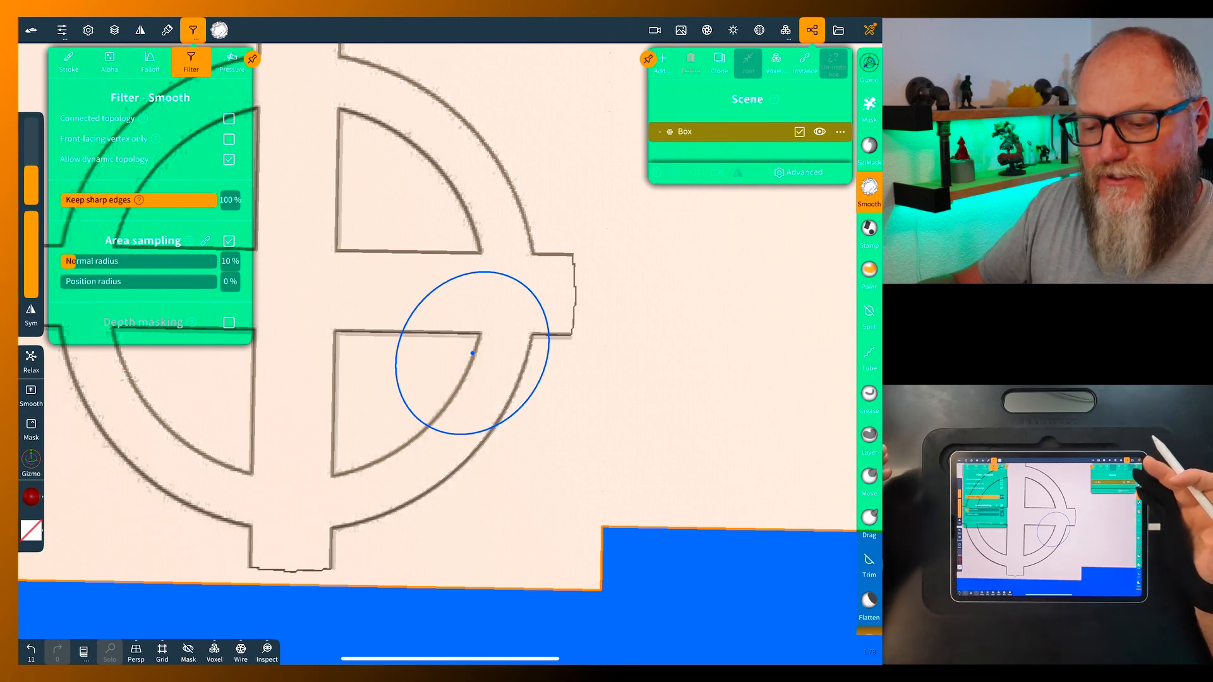
left_click_drag(472, 353, 345, 507)
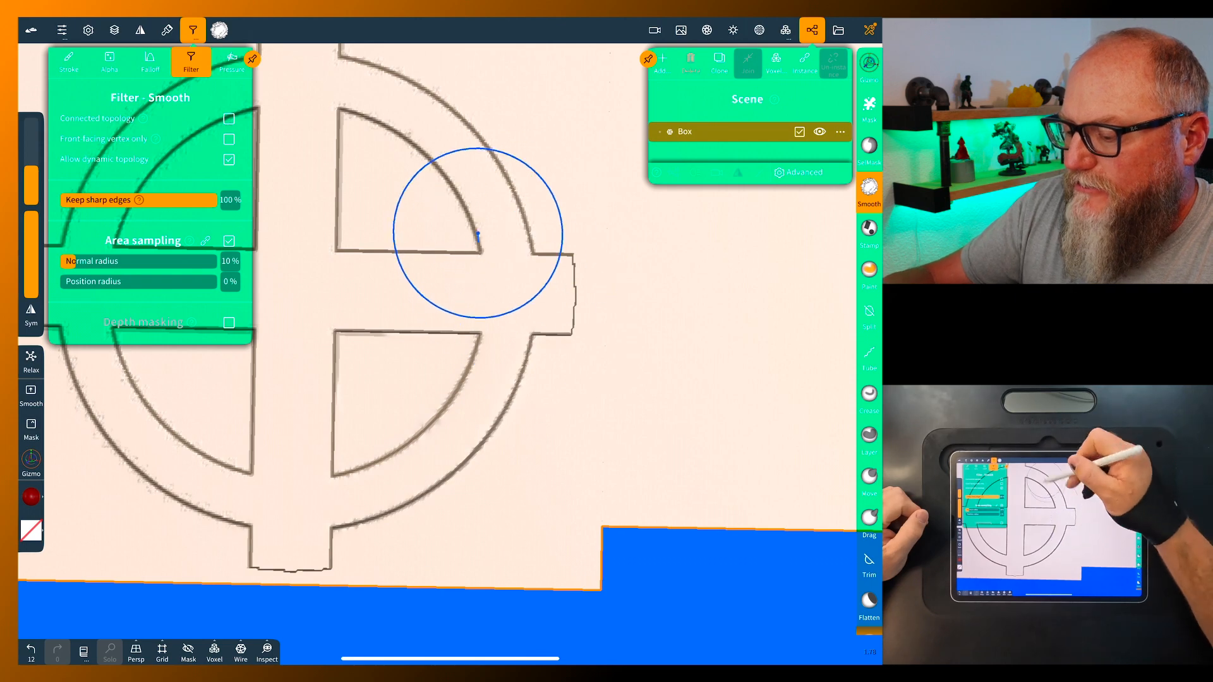
left_click_drag(475, 232, 116, 356)
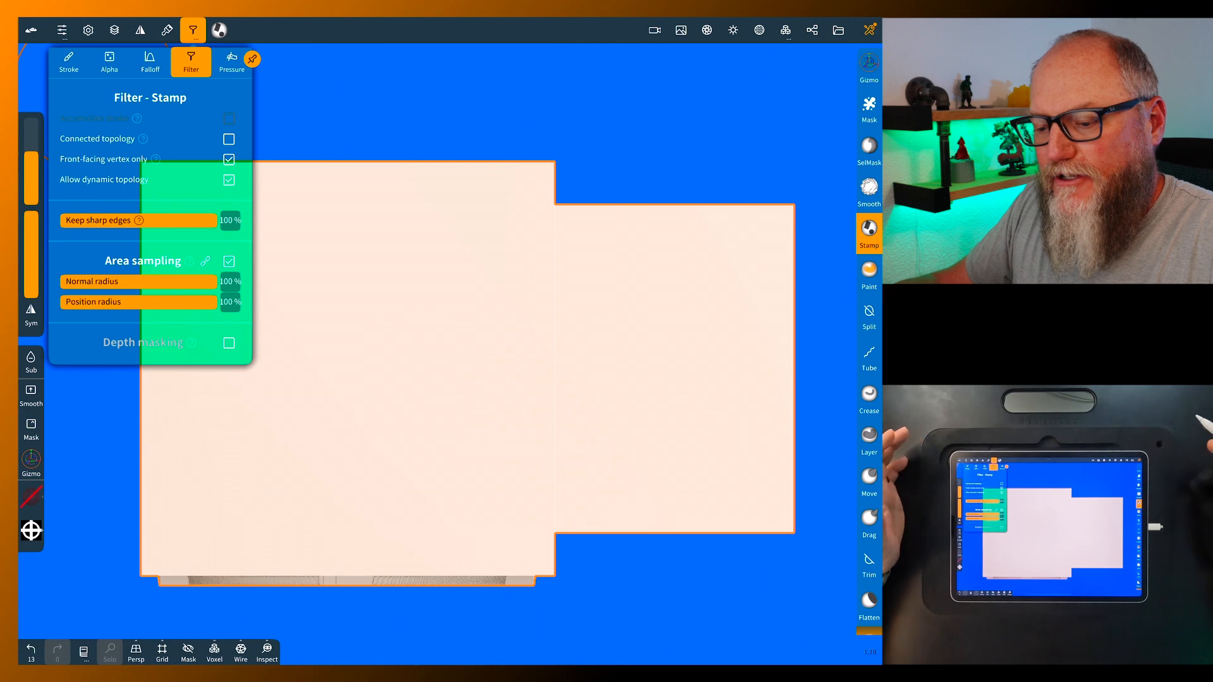
Step: Pick the SHARP lettering alpha for the stamp and orbit to inspect the stamped faces
left_click(108, 63)
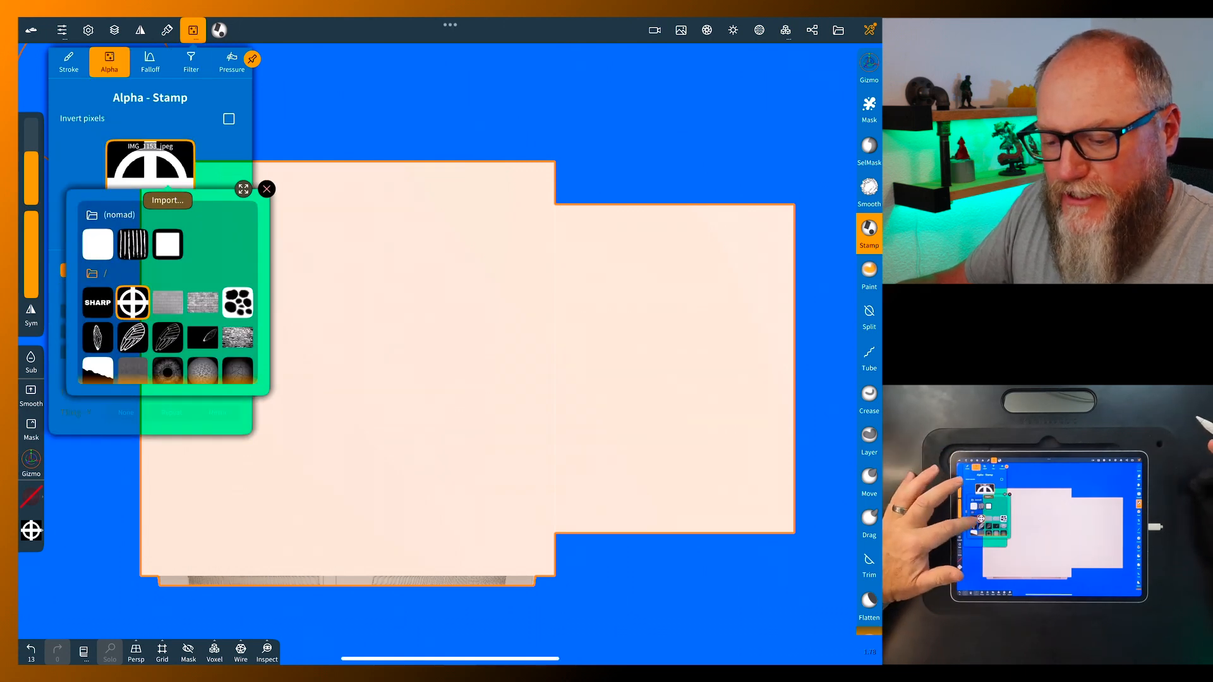
left_click(266, 188)
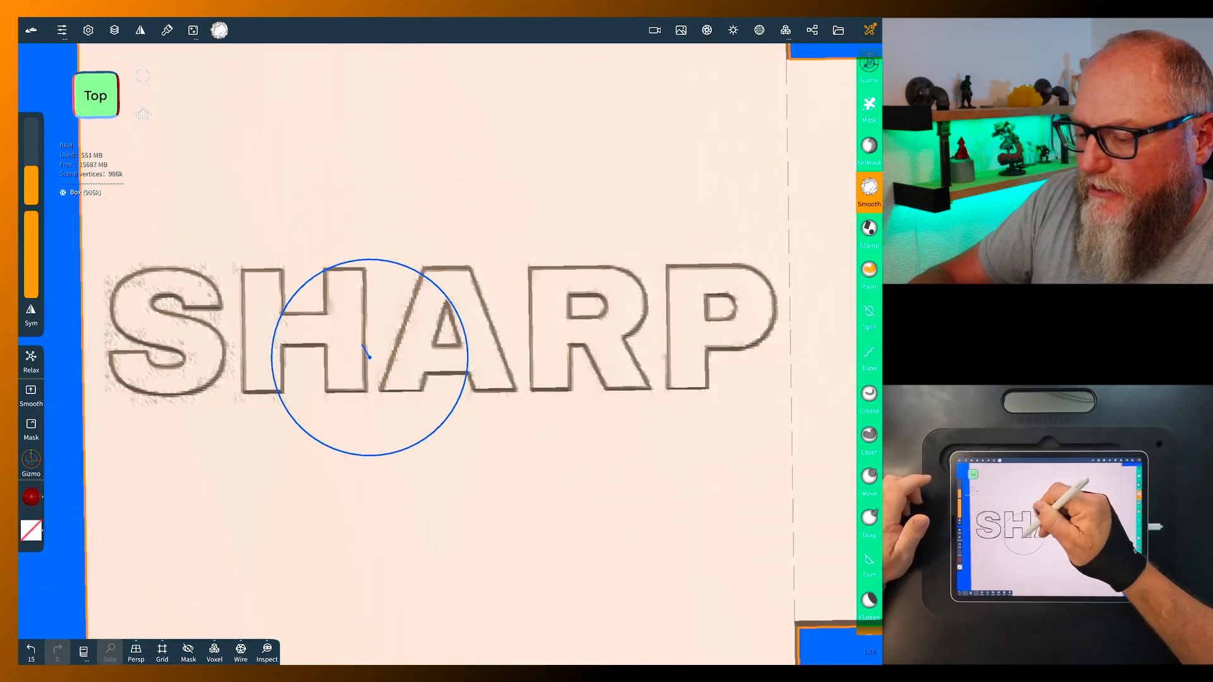
mouse_move(189, 311)
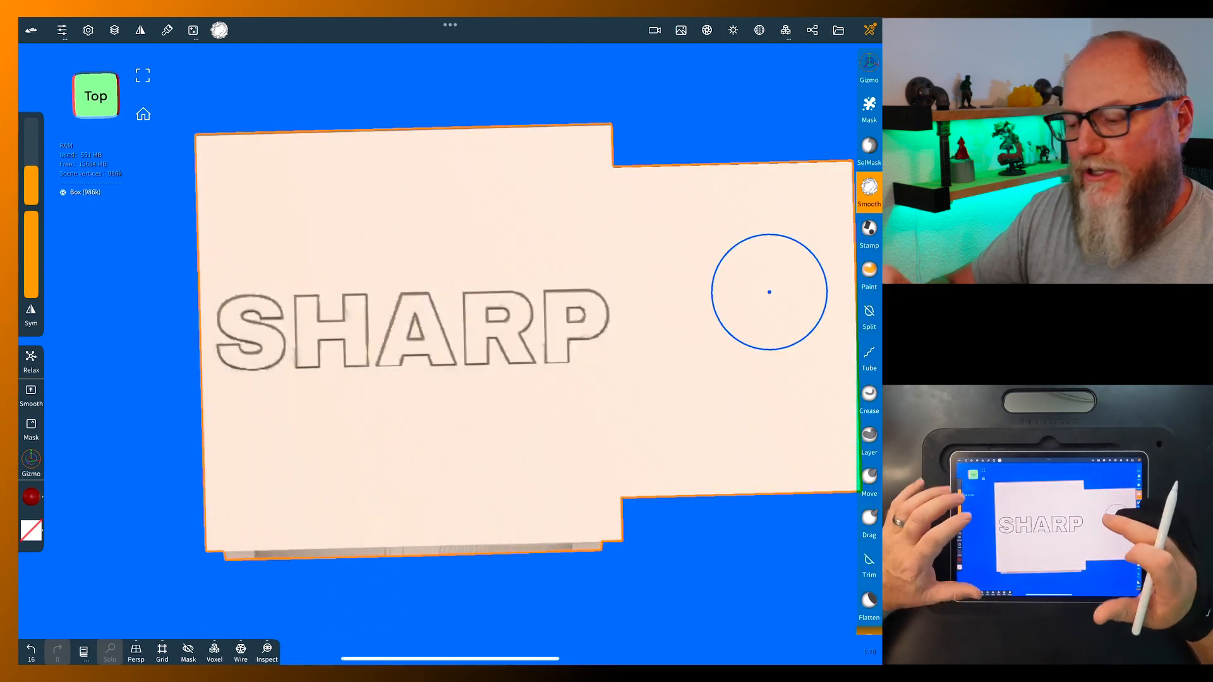
left_click_drag(769, 293, 693, 356)
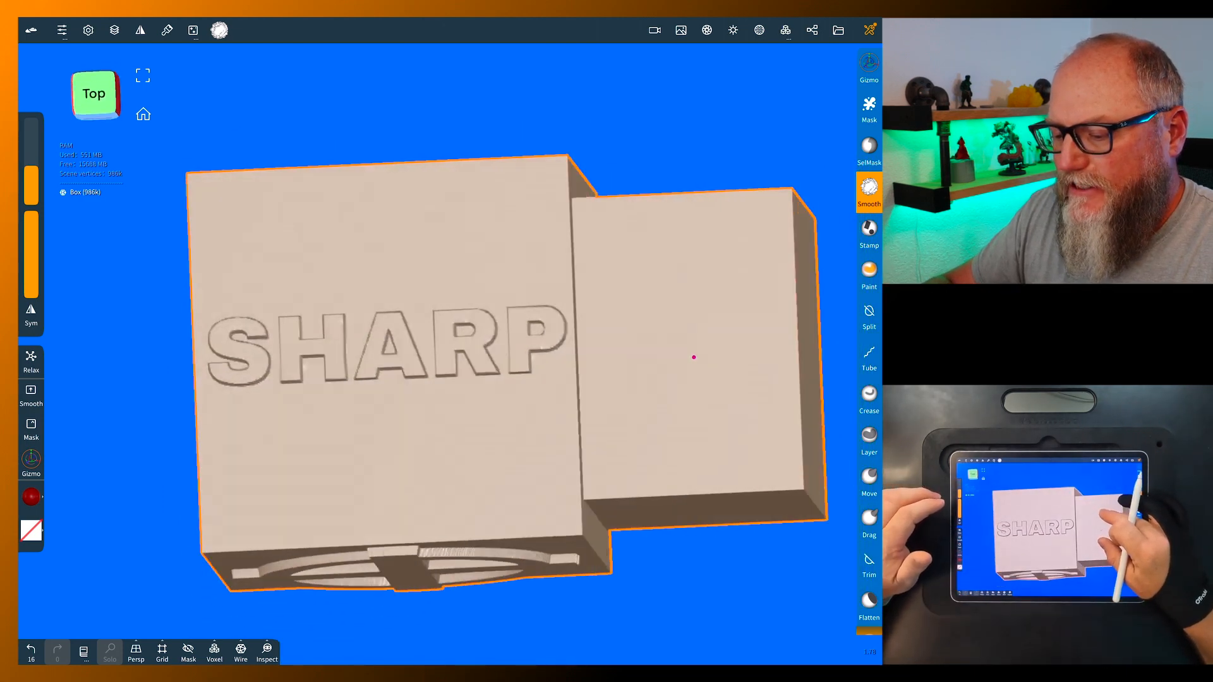